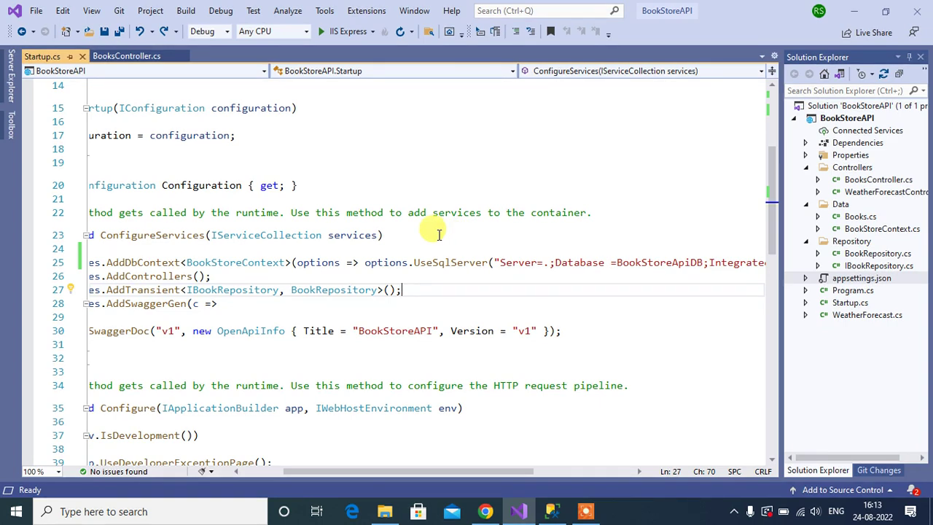
pyautogui.moveTo(743, 285)
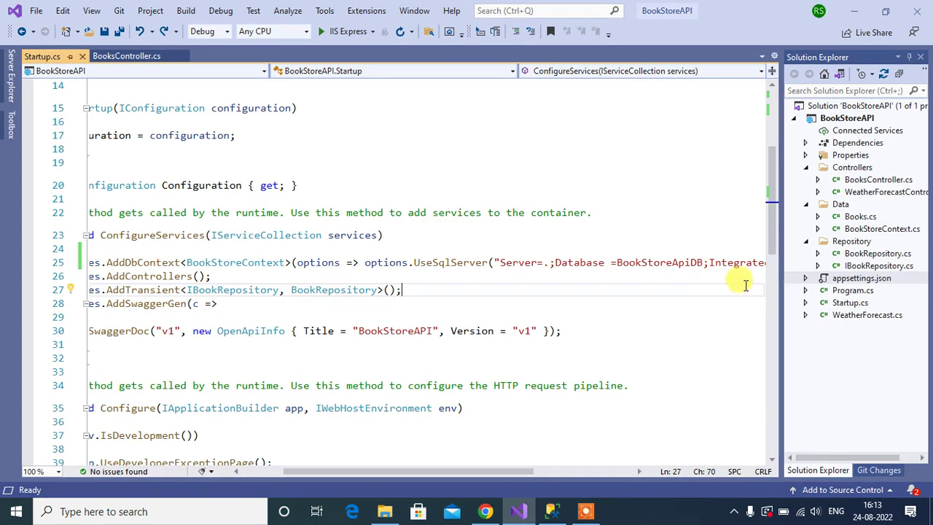
pyautogui.moveTo(571, 376)
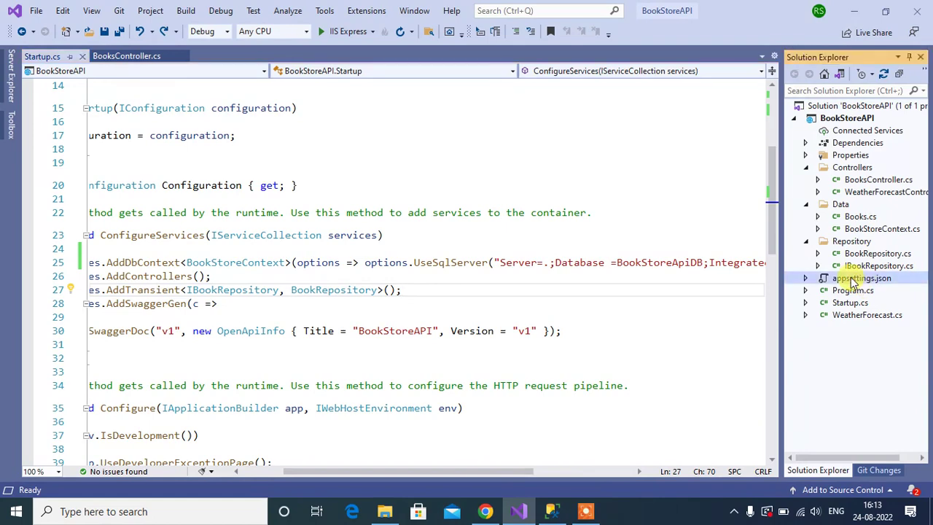
# - Add a "BookStoreDB": "" key under ConnectionStrings in appsettings.json and return to Startup.cs
pyautogui.doubleClick(862, 277)
pyautogui.write('"ConnectionStrings": {')
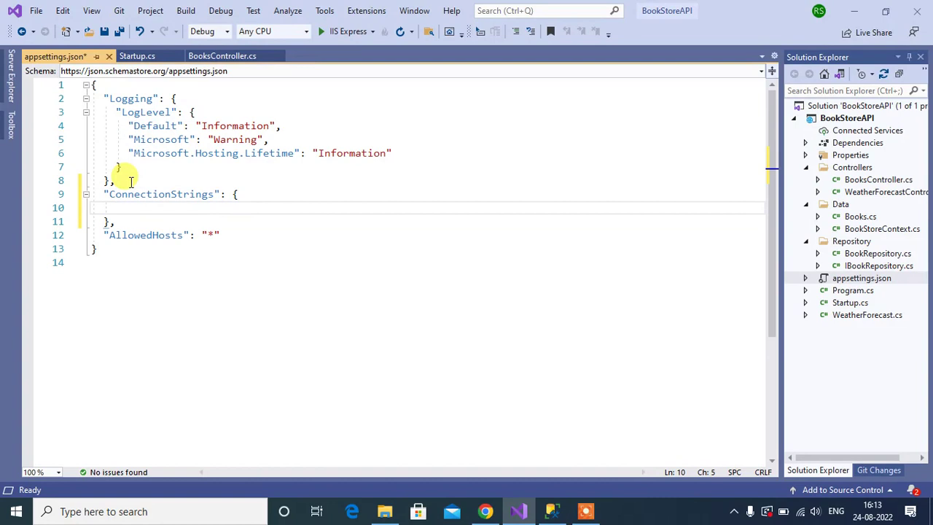
pyautogui.write('""')
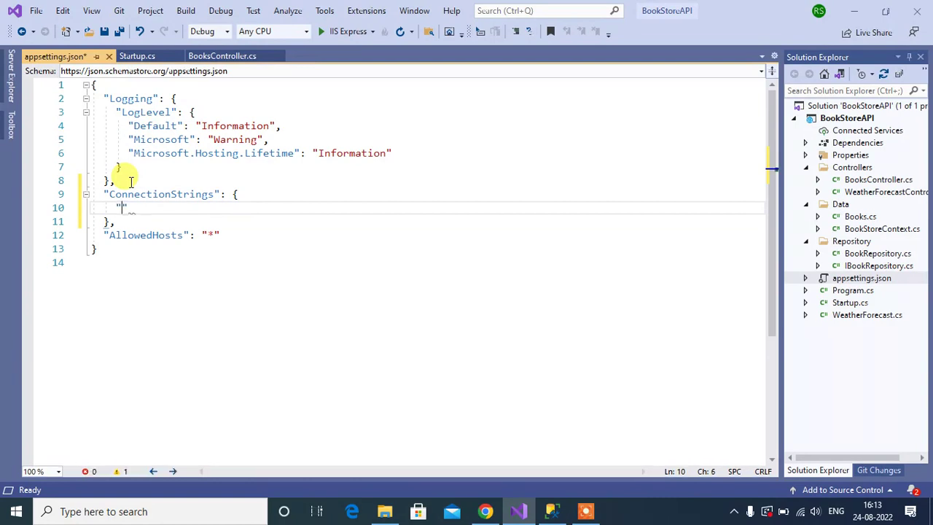
pyautogui.write('BookSt')
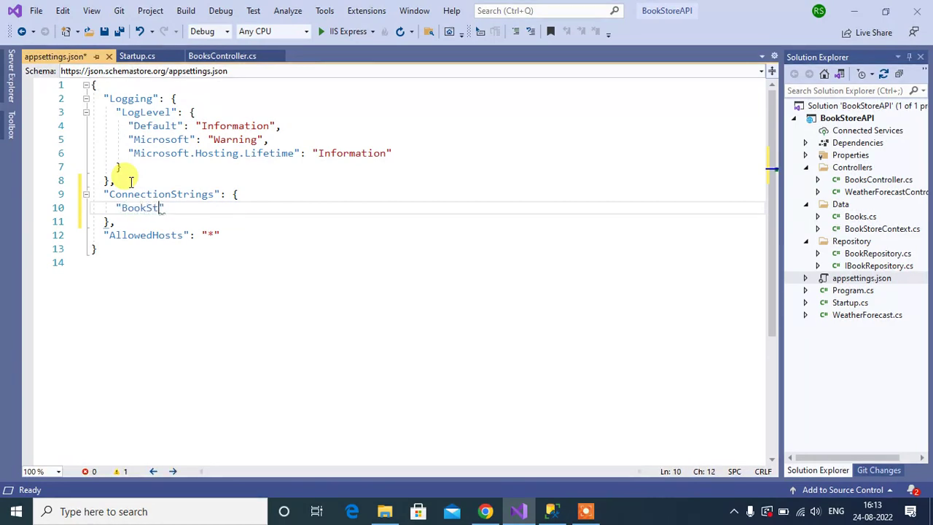
pyautogui.write('oreD')
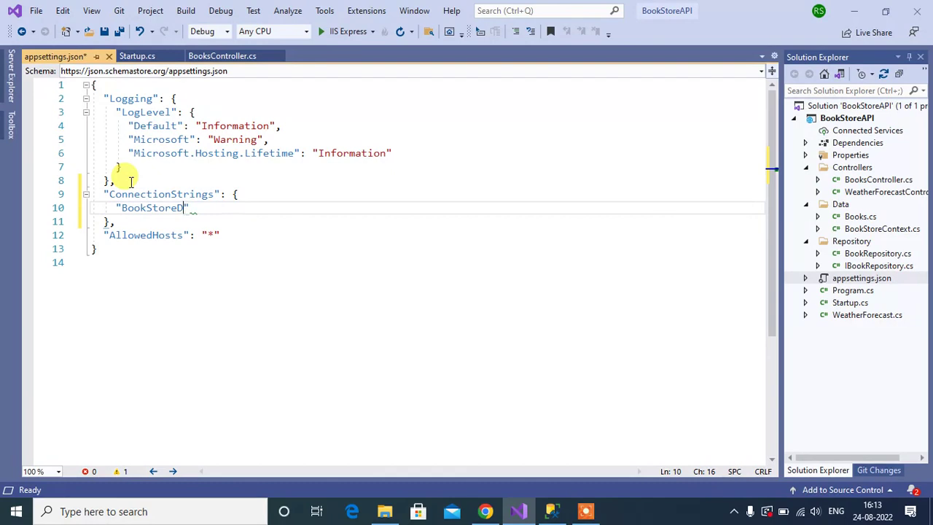
pyautogui.write('B')
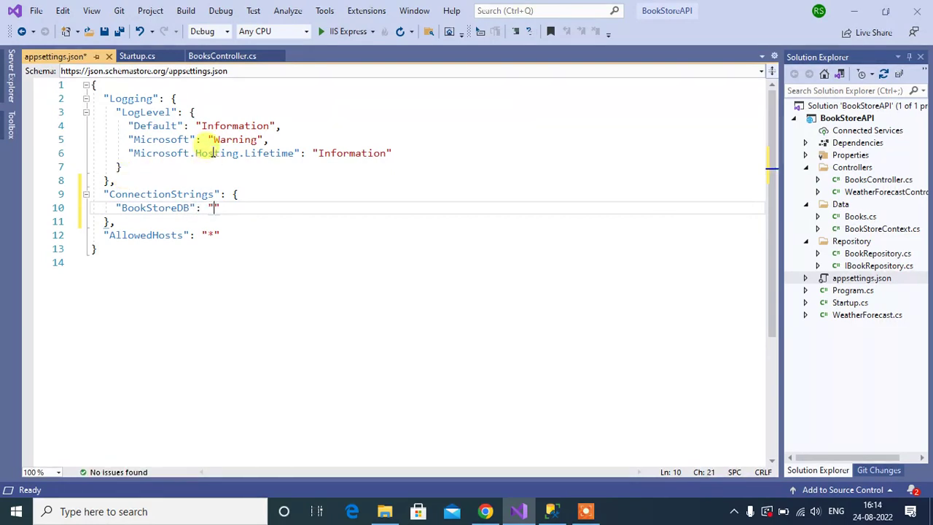
pyautogui.click(137, 56)
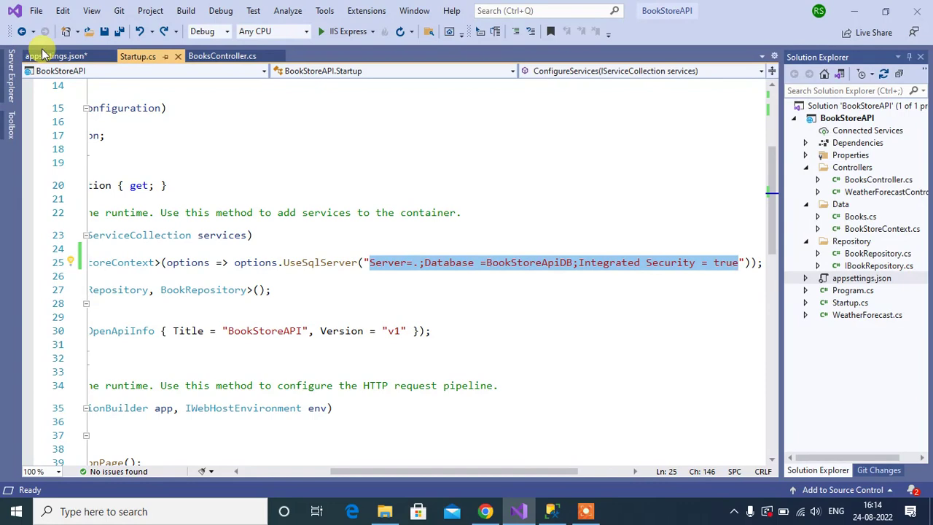
# - Paste the SQL Server connection string as the BookStoreDB value in appsettings.json
pyautogui.click(55, 55)
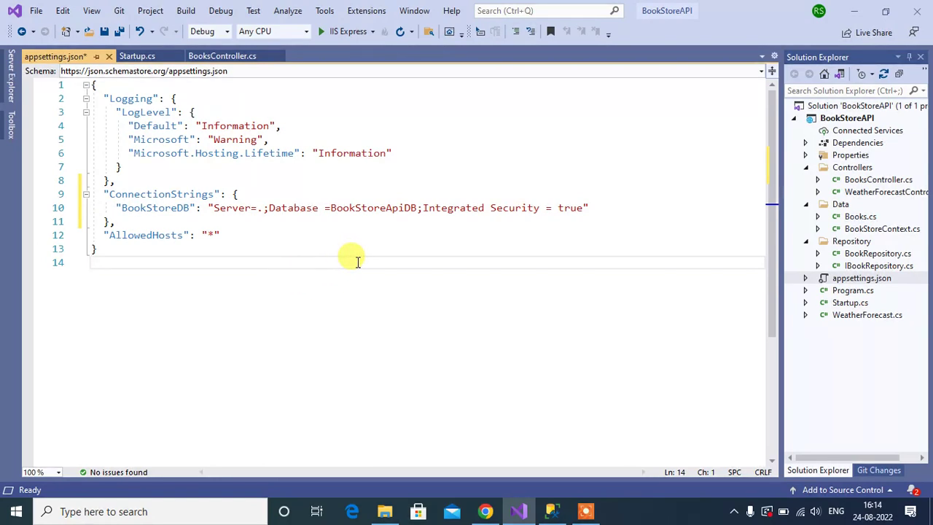
pyautogui.moveTo(289, 222)
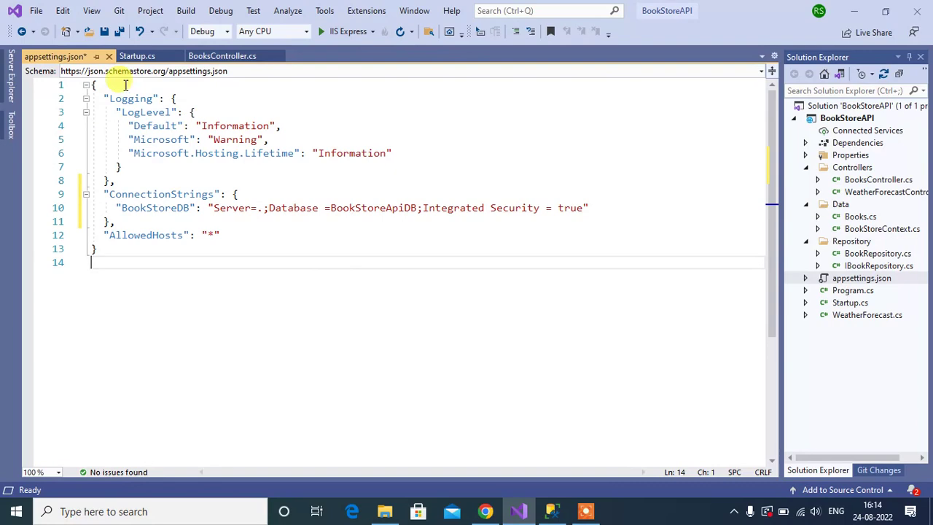
pyautogui.click(137, 56)
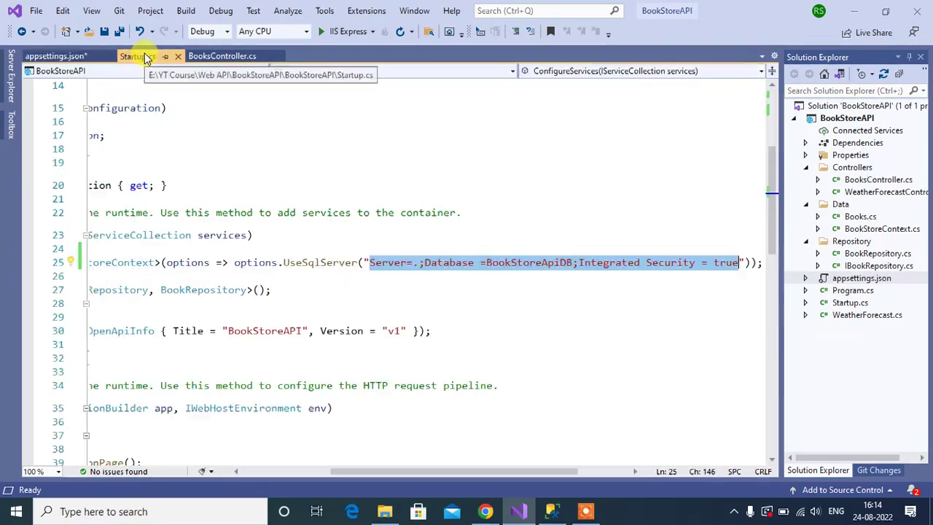
# - Delete the hardcoded connection string from UseSqlServer, leaving an empty string argument
pyautogui.click(137, 55)
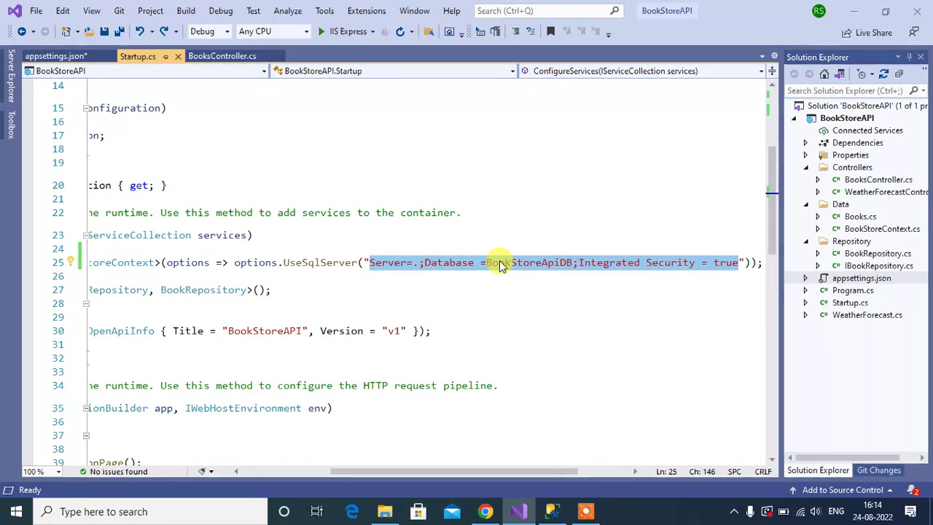
pyautogui.press('Delete')
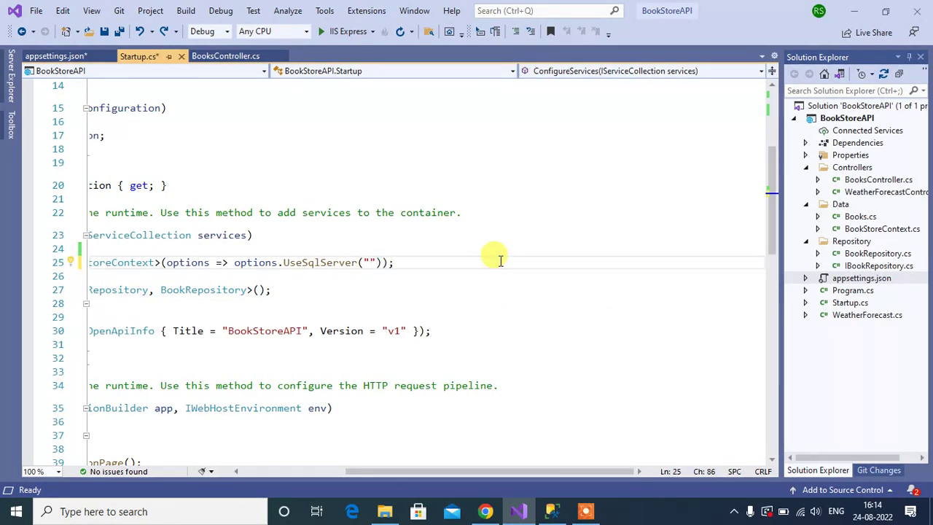
# - Replace the empty string with Configuration.GetConnectionString("") via IntelliSense
pyautogui.write('con')
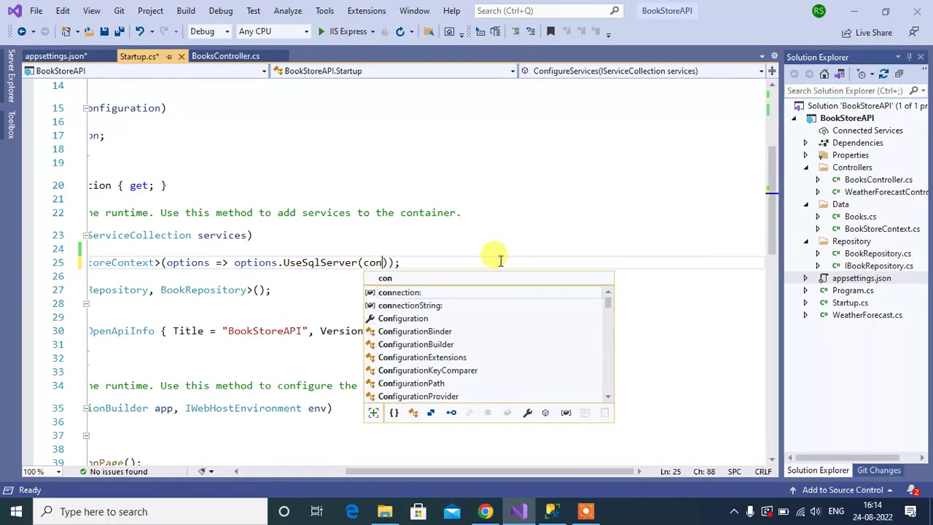
pyautogui.write('fi')
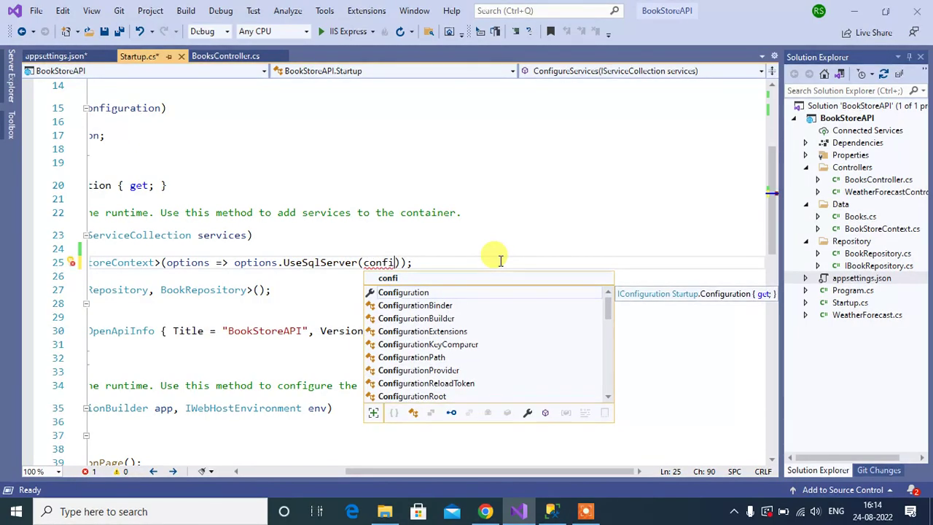
pyautogui.write('Configuration.')
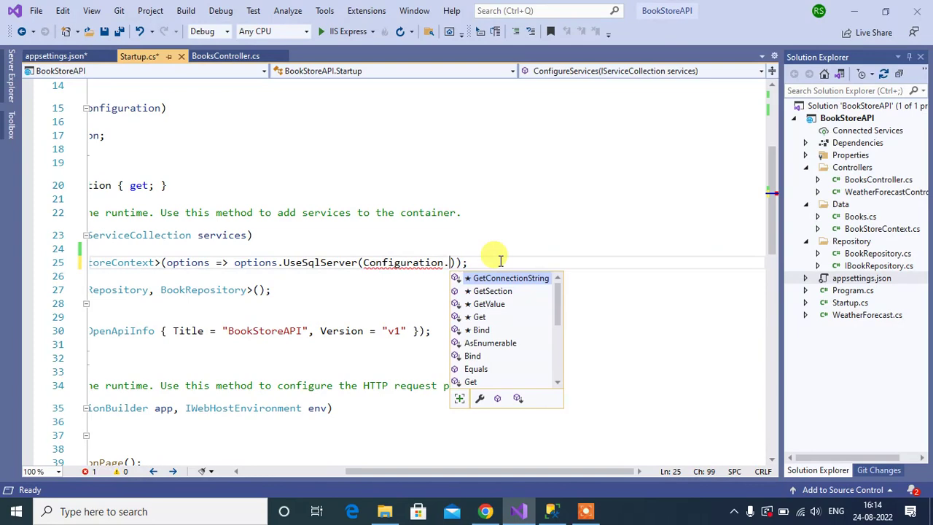
pyautogui.write('get')
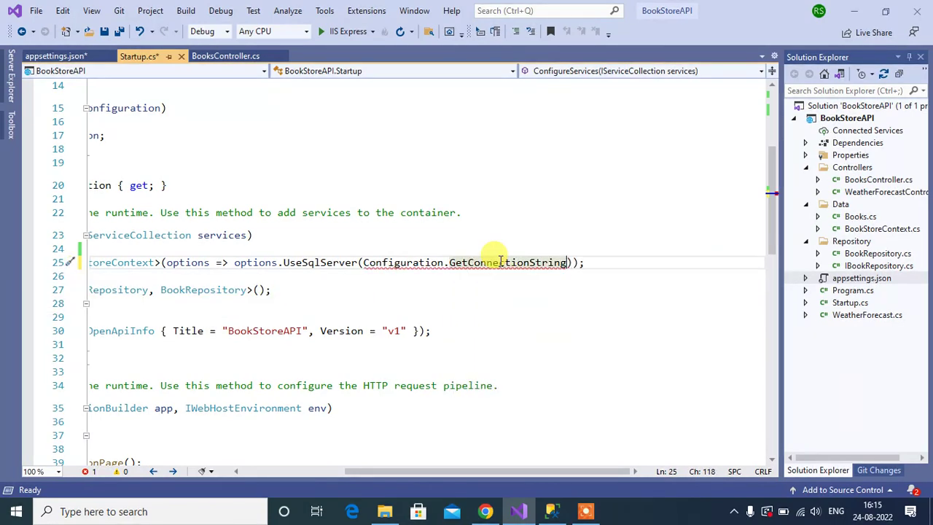
pyautogui.write('(')
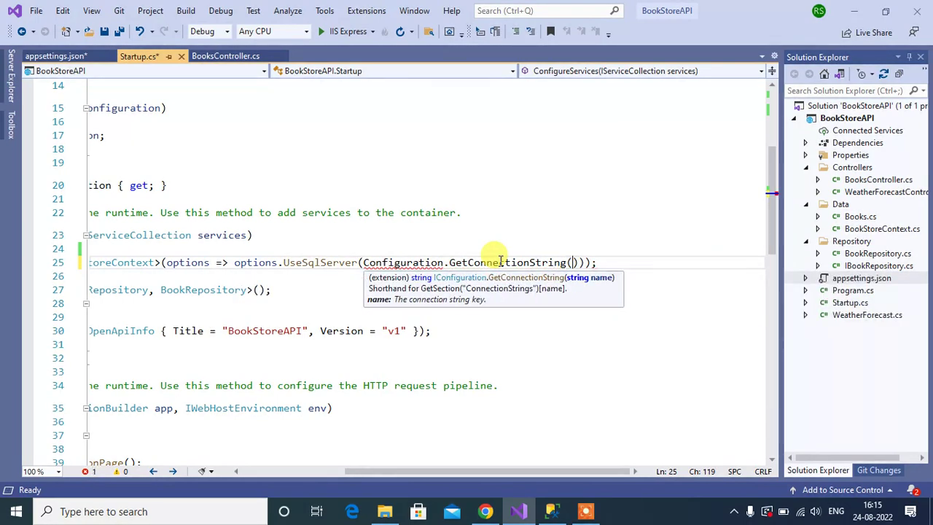
pyautogui.write('""')
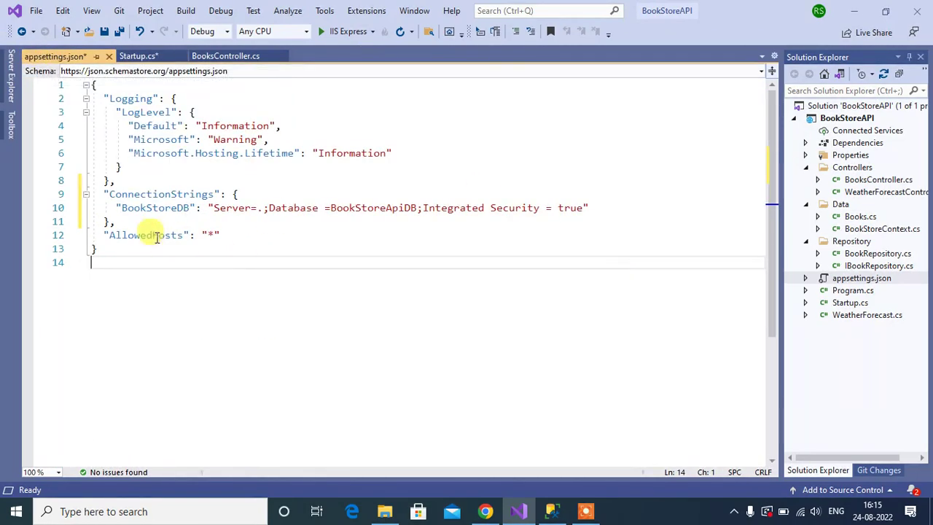
# - Pass the "BookStoreDB" key to GetConnectionString in Startup.cs and save the file
pyautogui.doubleClick(154, 207)
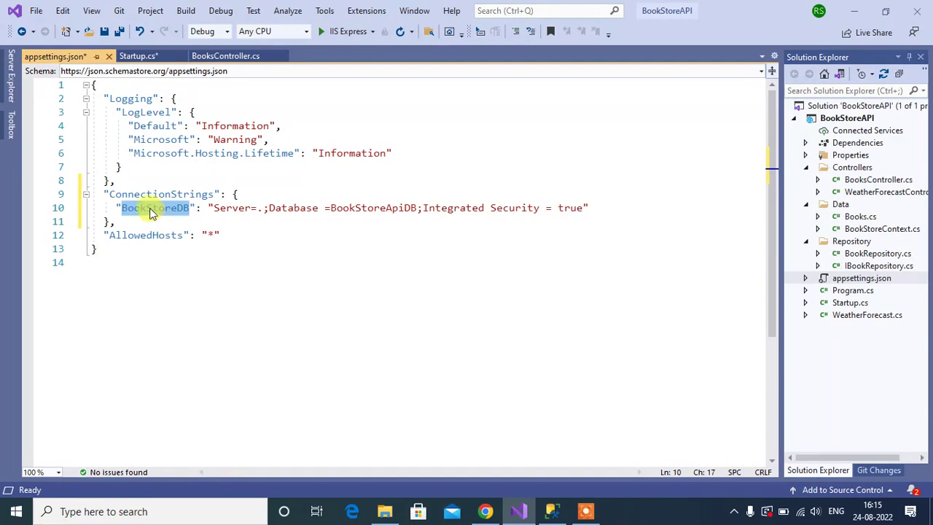
pyautogui.click(138, 55)
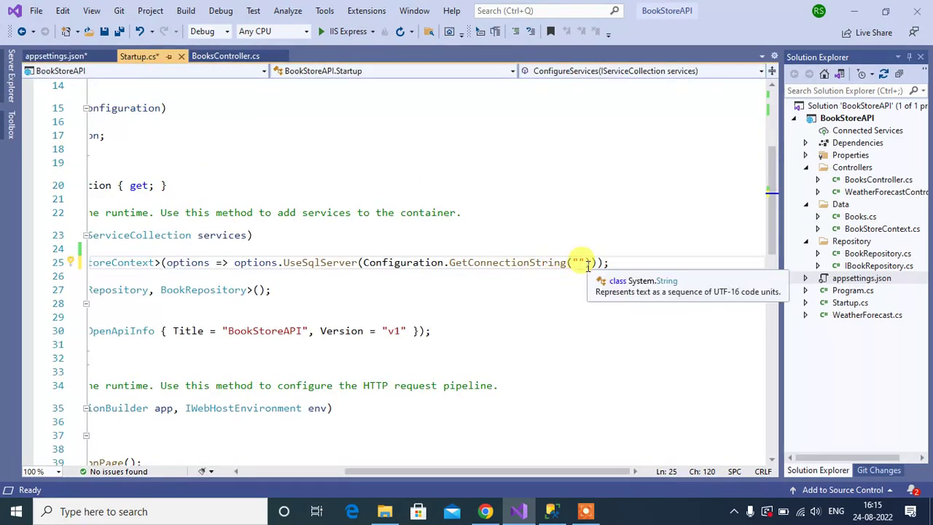
pyautogui.write('BookStoreDB')
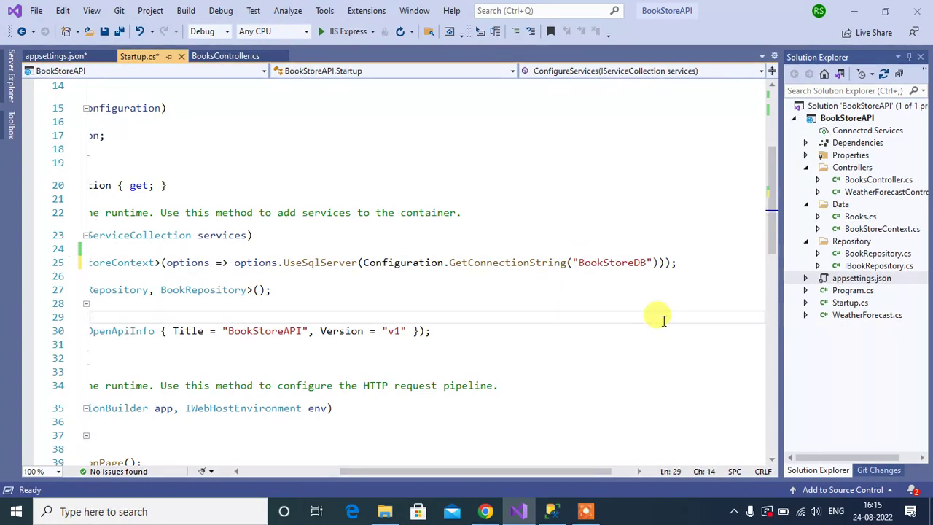
pyautogui.press('ctrl+s')
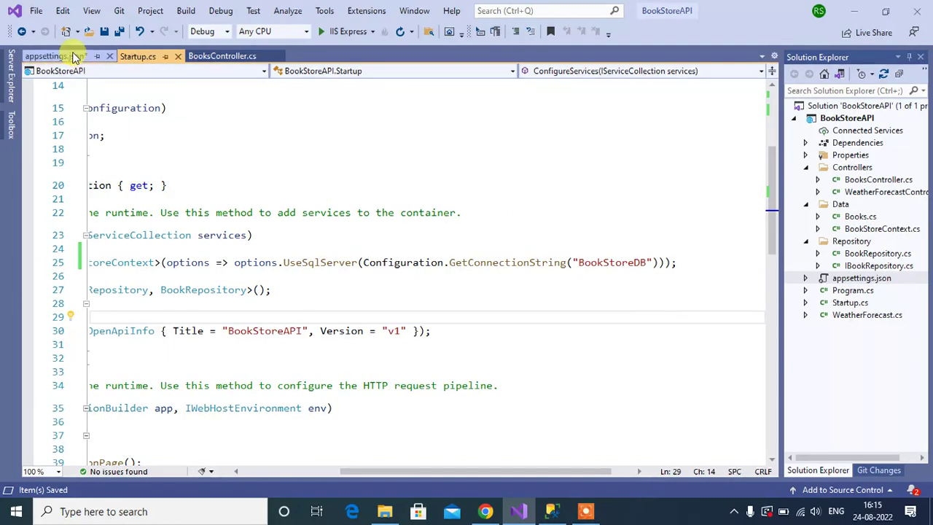
pyautogui.click(46, 56)
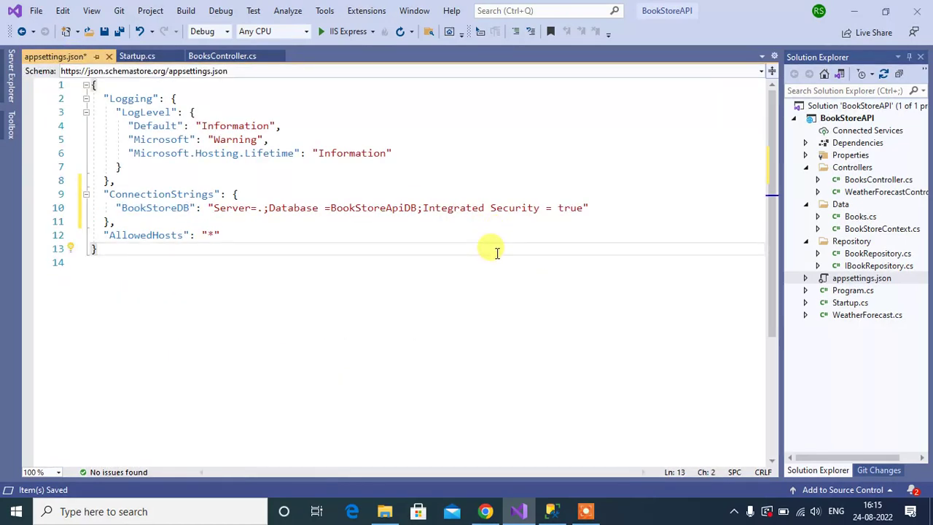